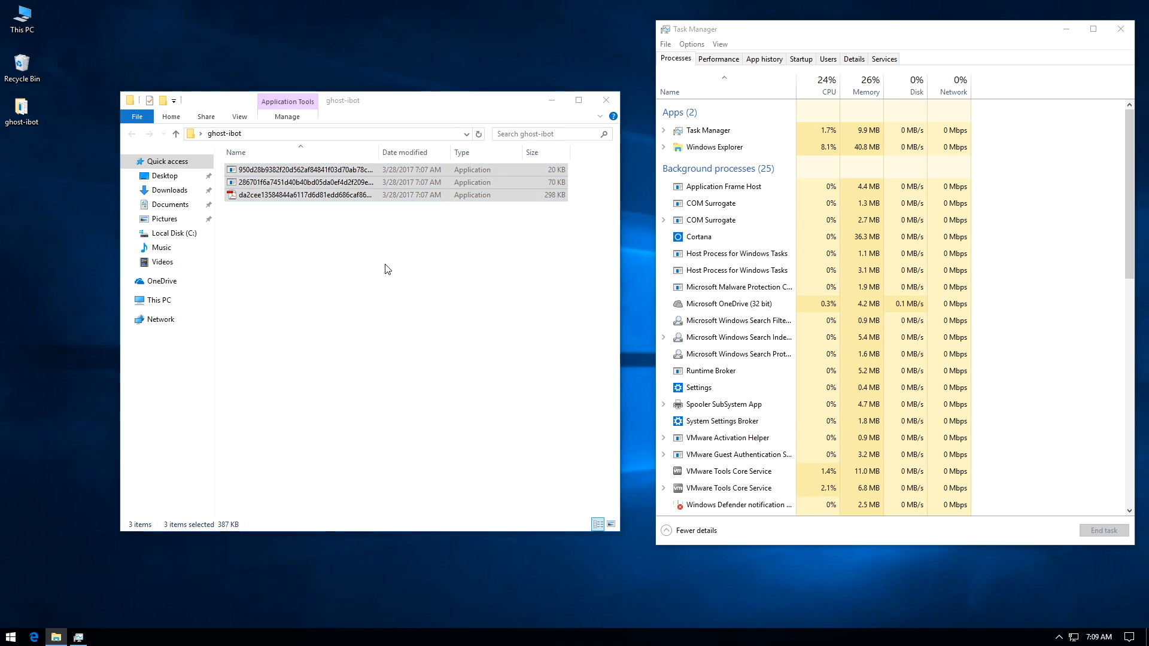
# - View CPU performance: about 2% utilization at 2.49 GHz, 56 processes, 819 threads
pyautogui.click(717, 59)
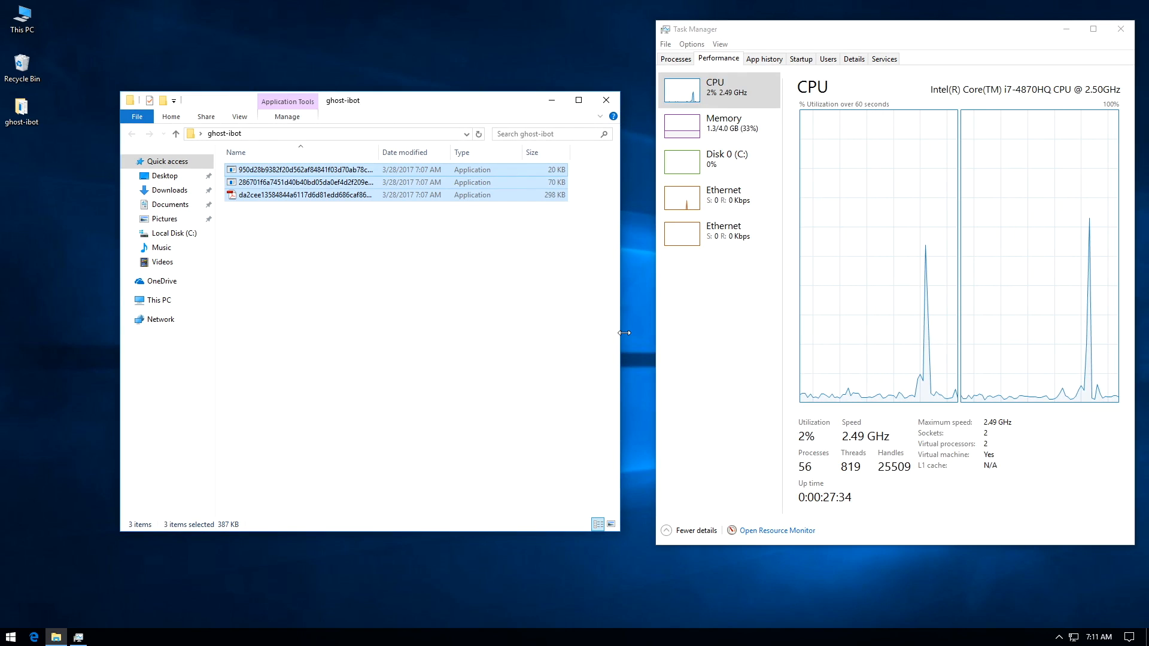
# - Return to the process list and reveal hidden tray icons, showing Adobe Flash Player and Symantec
pyautogui.click(674, 59)
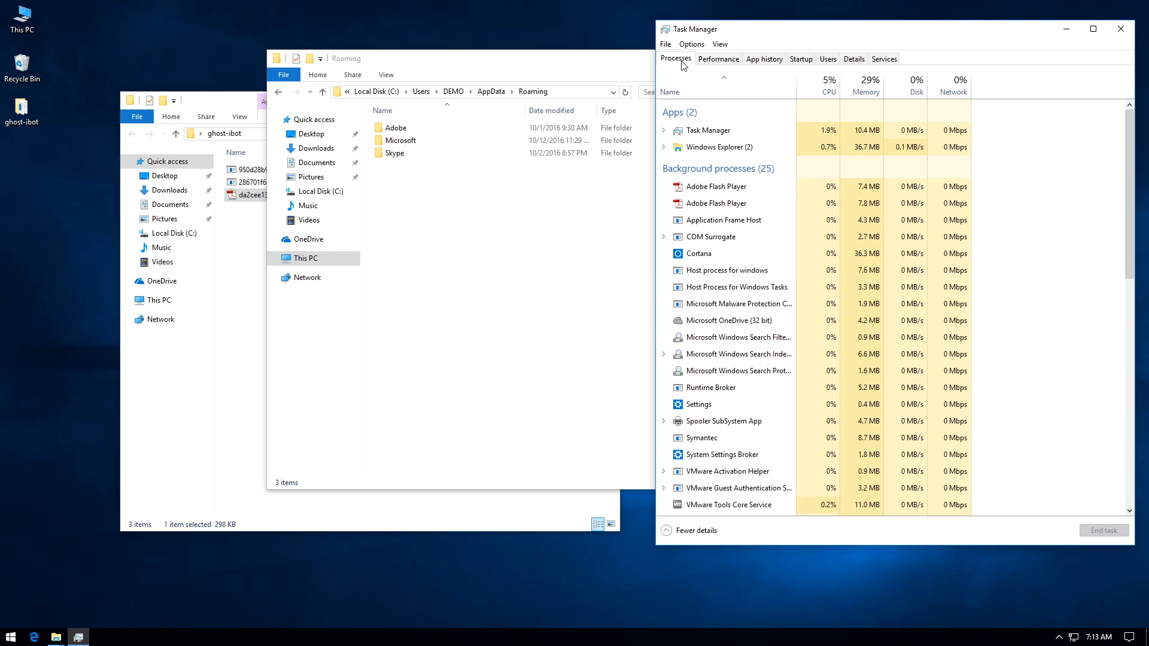
pyautogui.moveTo(819, 174)
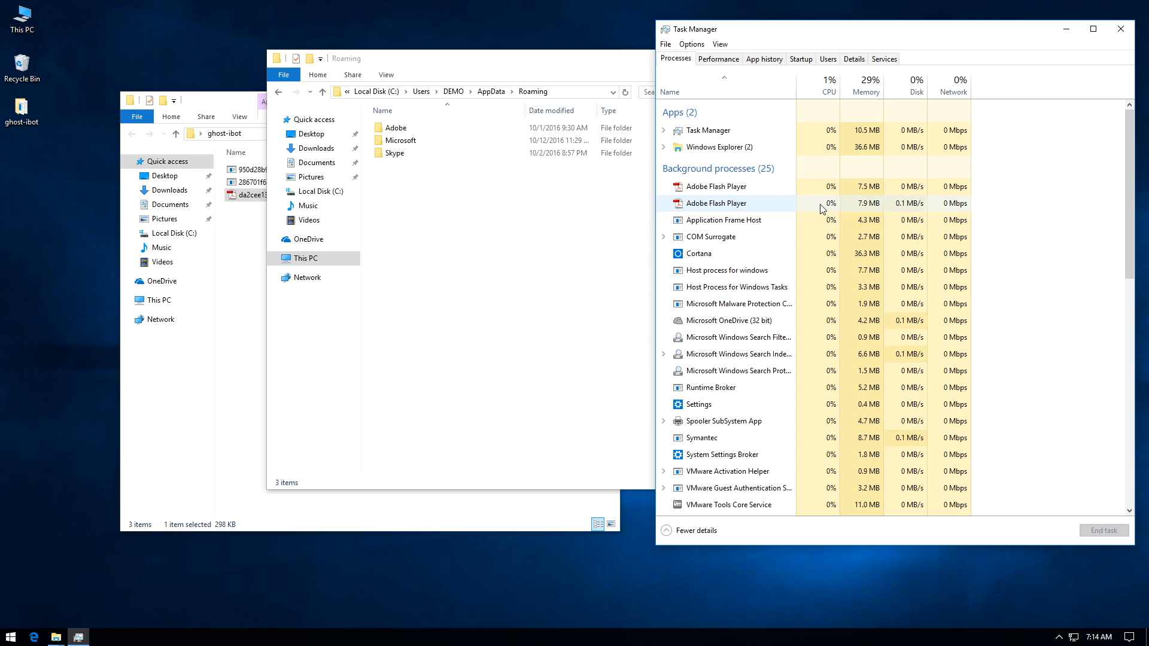
pyautogui.moveTo(946, 349)
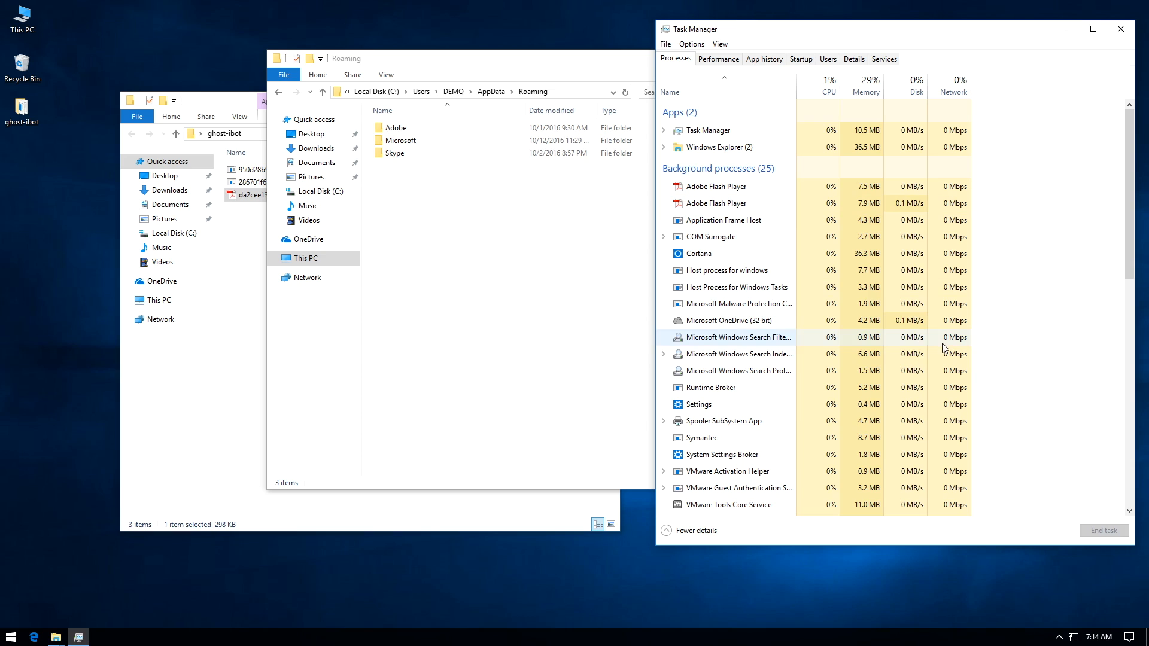
pyautogui.moveTo(1122, 578)
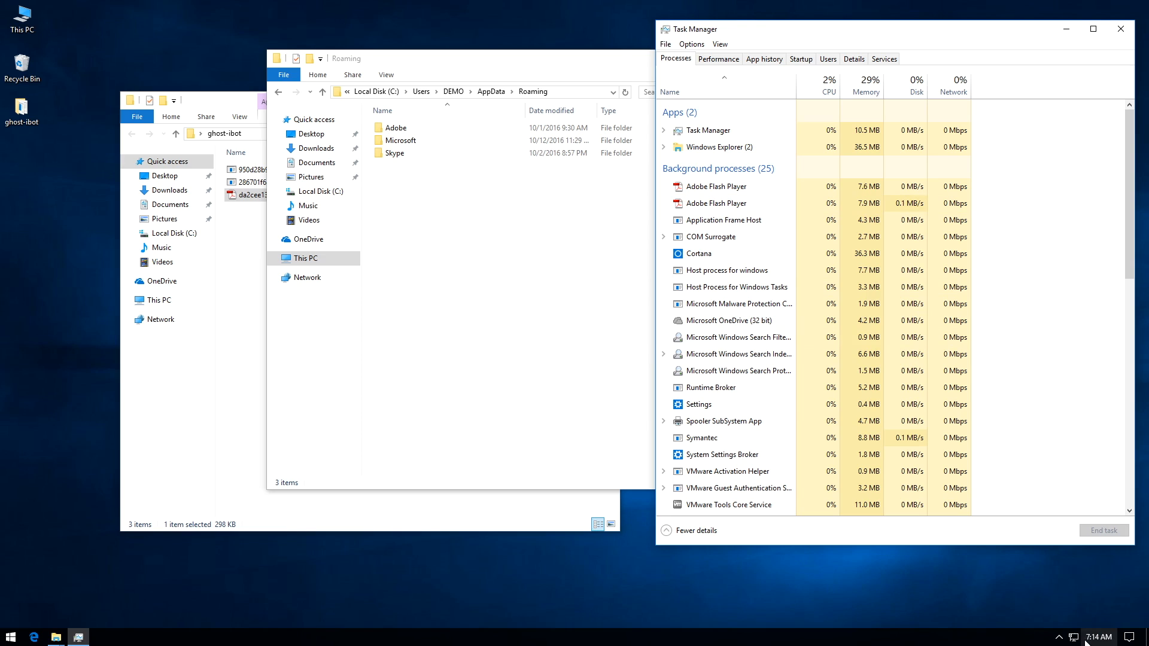
pyautogui.click(1069, 636)
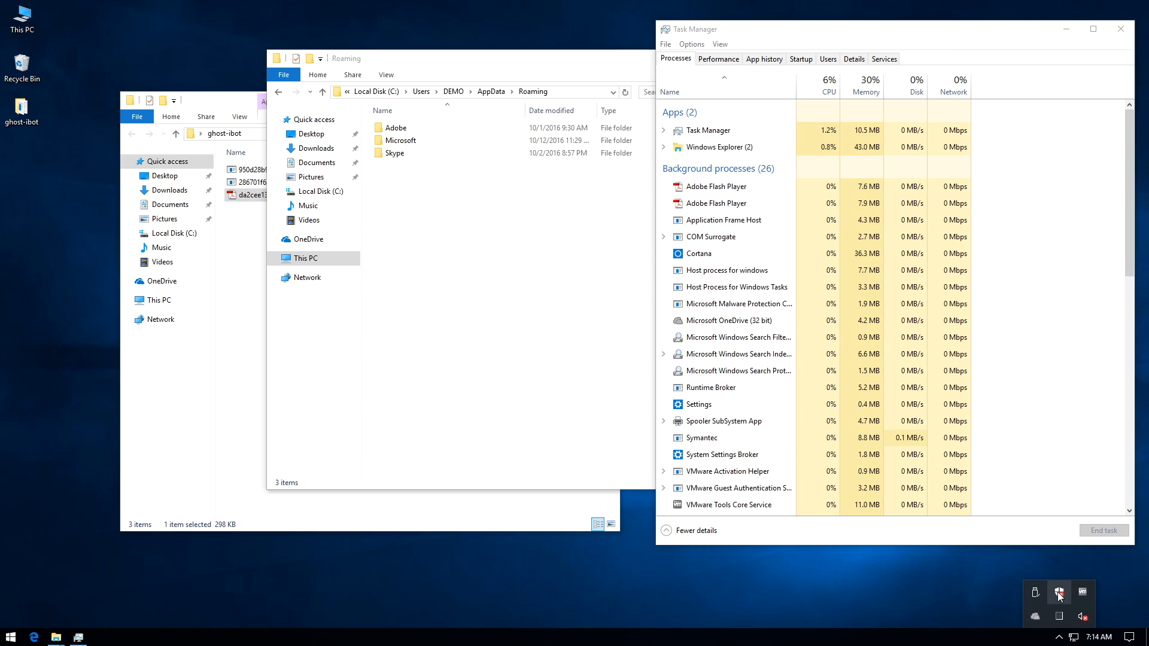
pyautogui.moveTo(817, 455)
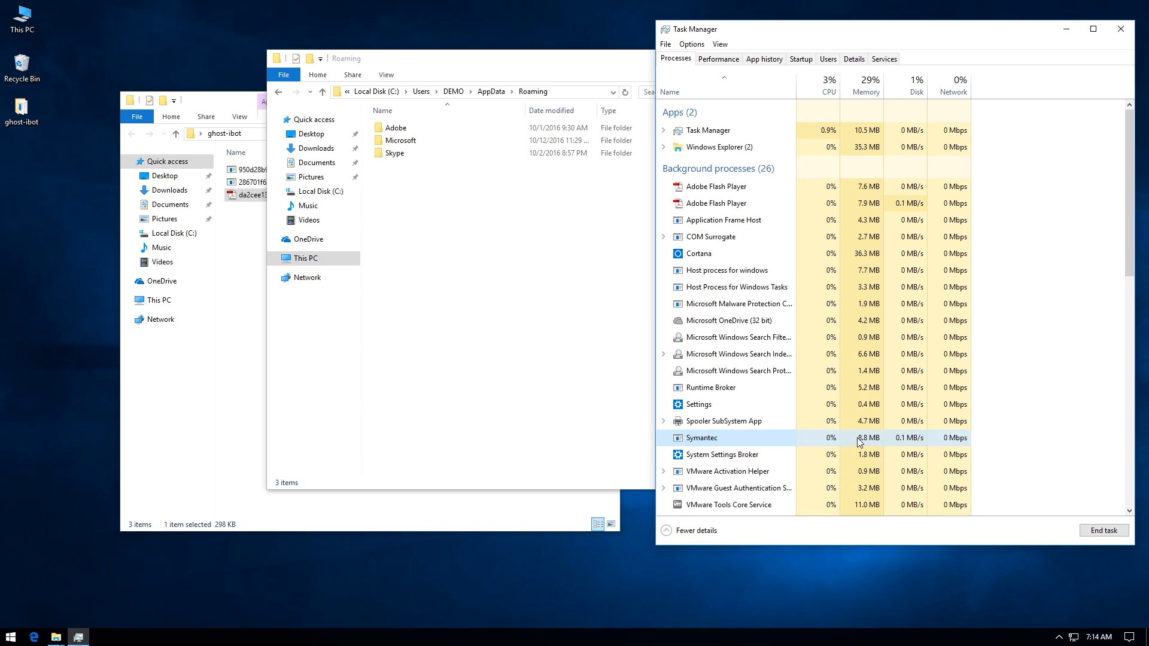
pyautogui.moveTo(685, 423)
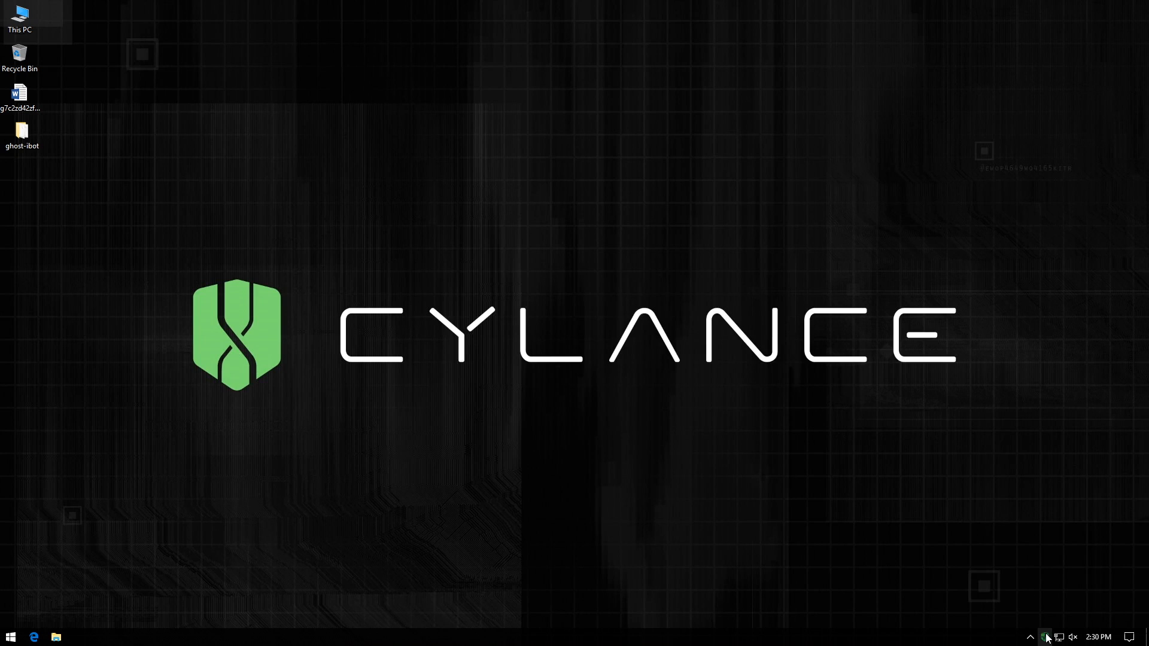
# - Show the agent's About box: PROTECT version 2.0.1420.13, Policy Demo online
pyautogui.click(1044, 637)
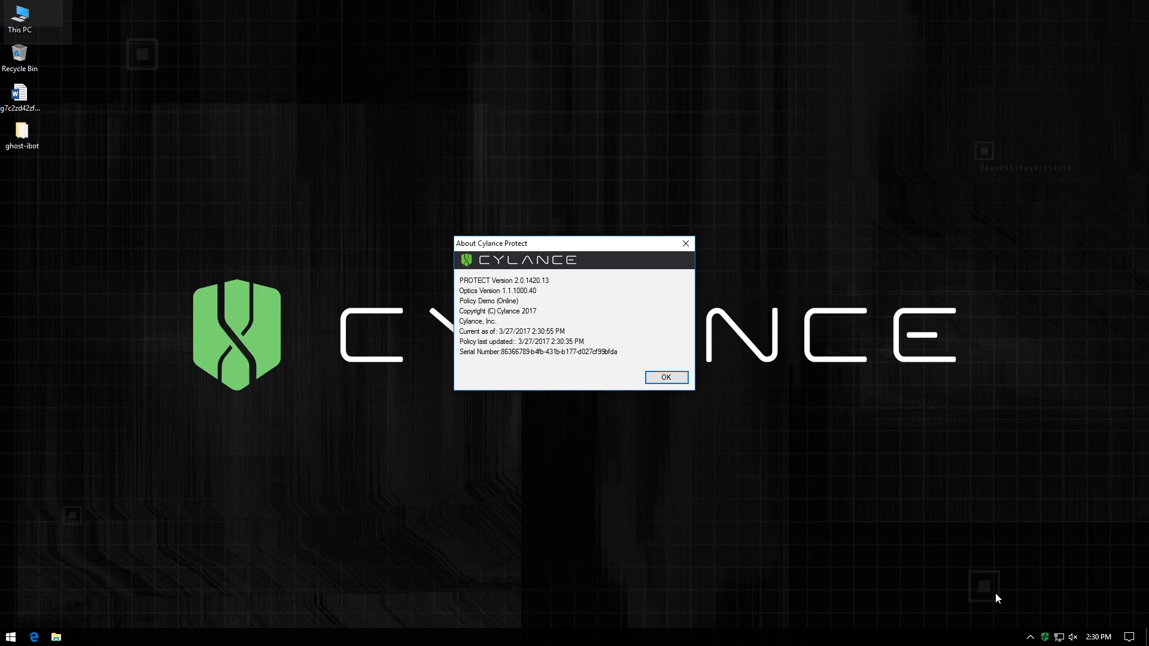
pyautogui.moveTo(624, 432)
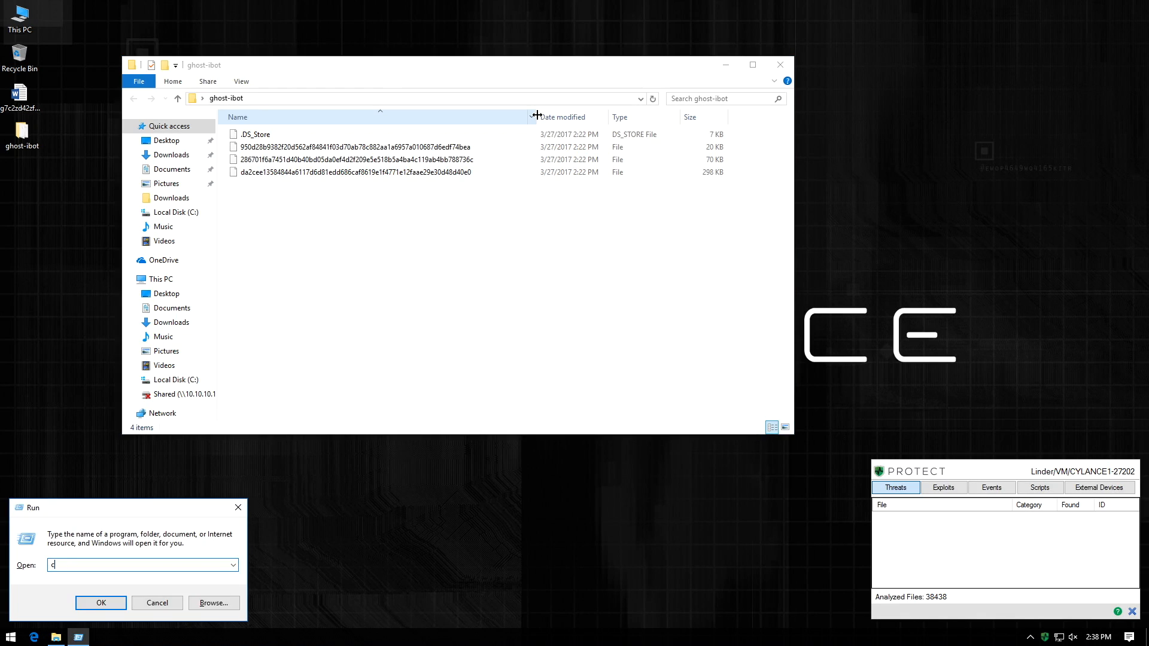
# - Rename the four ghost-ibot samples to .exe via ren * *.exe and select the 298 KB file
pyautogui.click(100, 602)
pyautogui.write('ren')
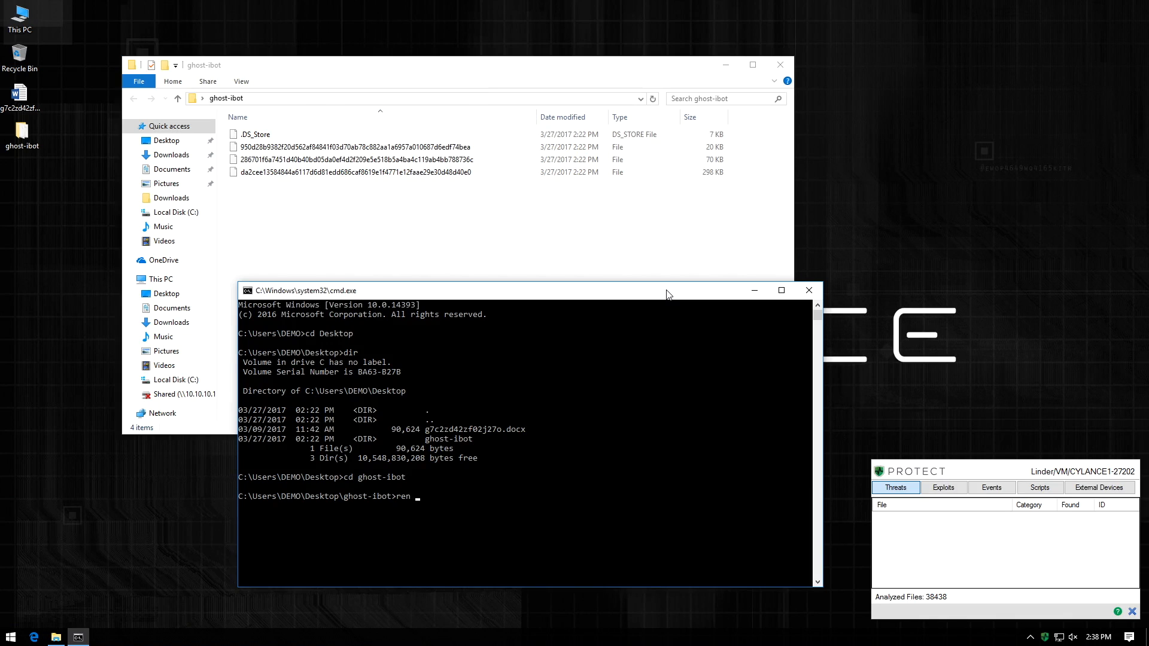
pyautogui.write(' * *.exe')
pyautogui.press('Return')
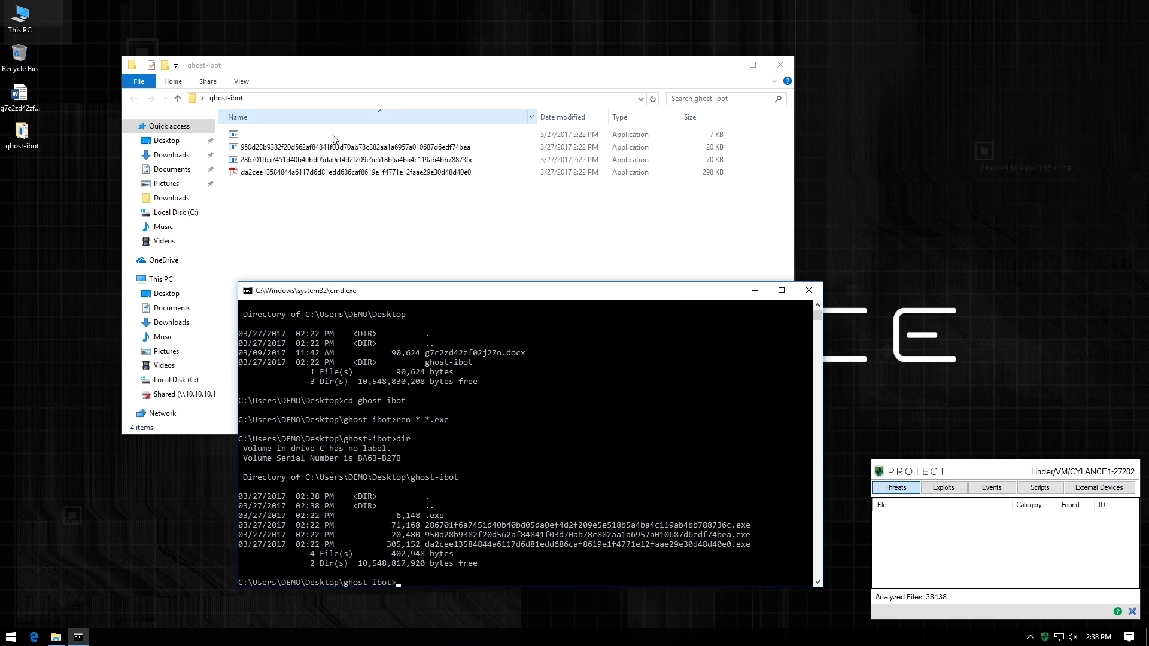
pyautogui.click(352, 171)
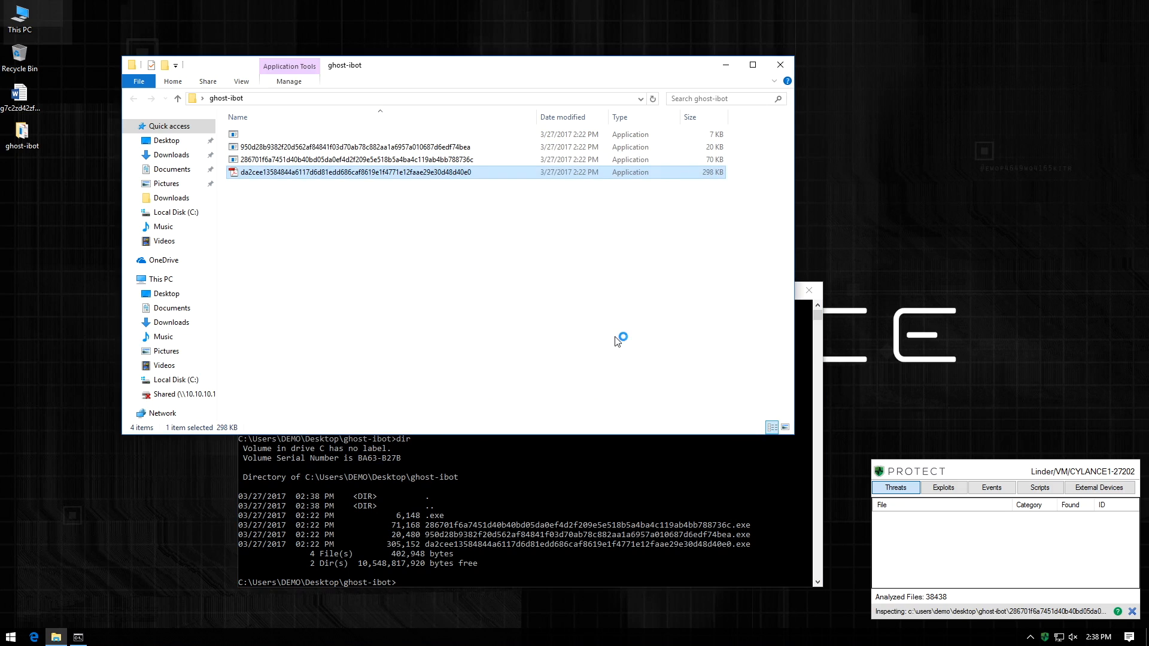
# - Run the 298 KB sample, dismiss the access denied error, and view the quarantined threats in Events
pyautogui.doubleClick(351, 171)
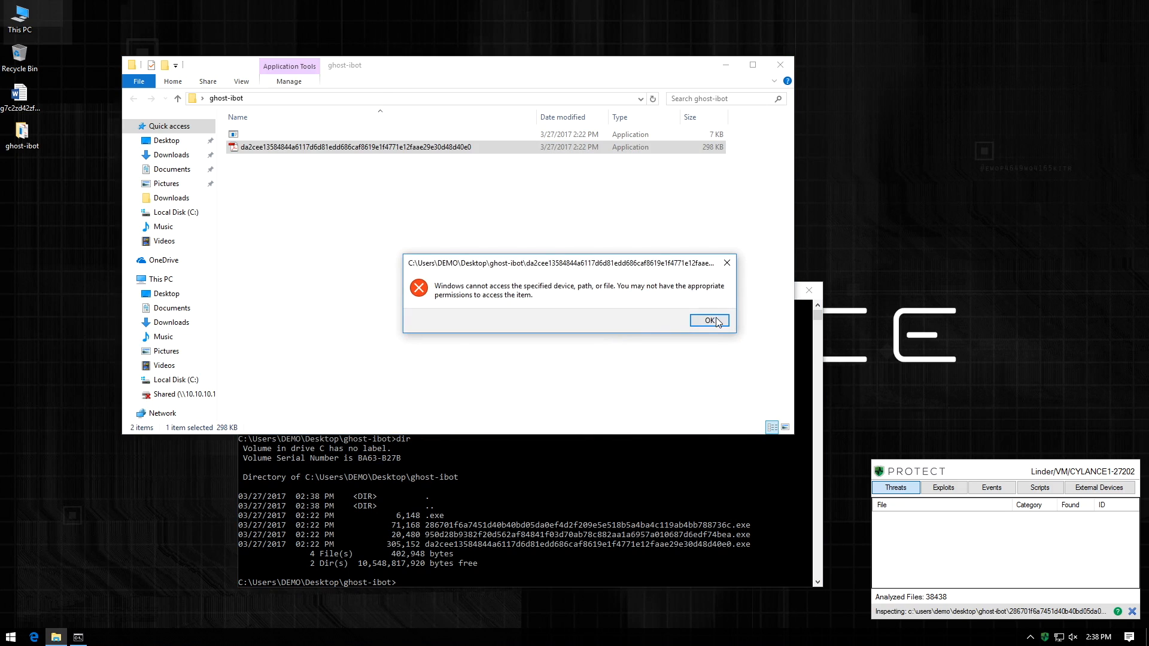
pyautogui.click(708, 321)
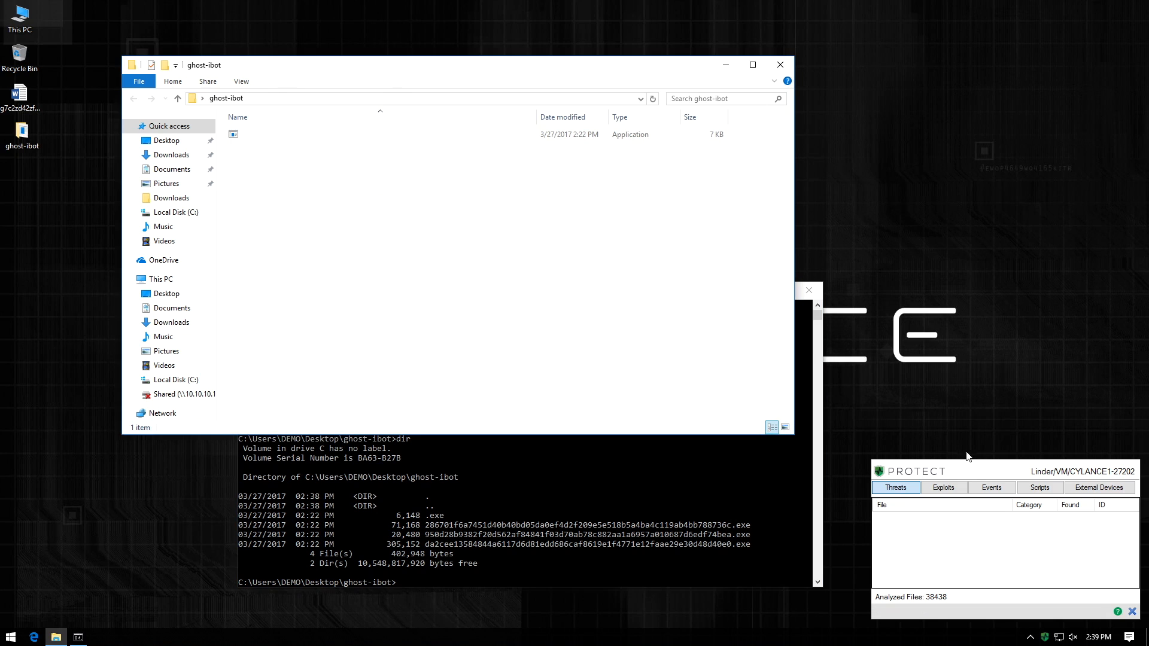
pyautogui.click(992, 488)
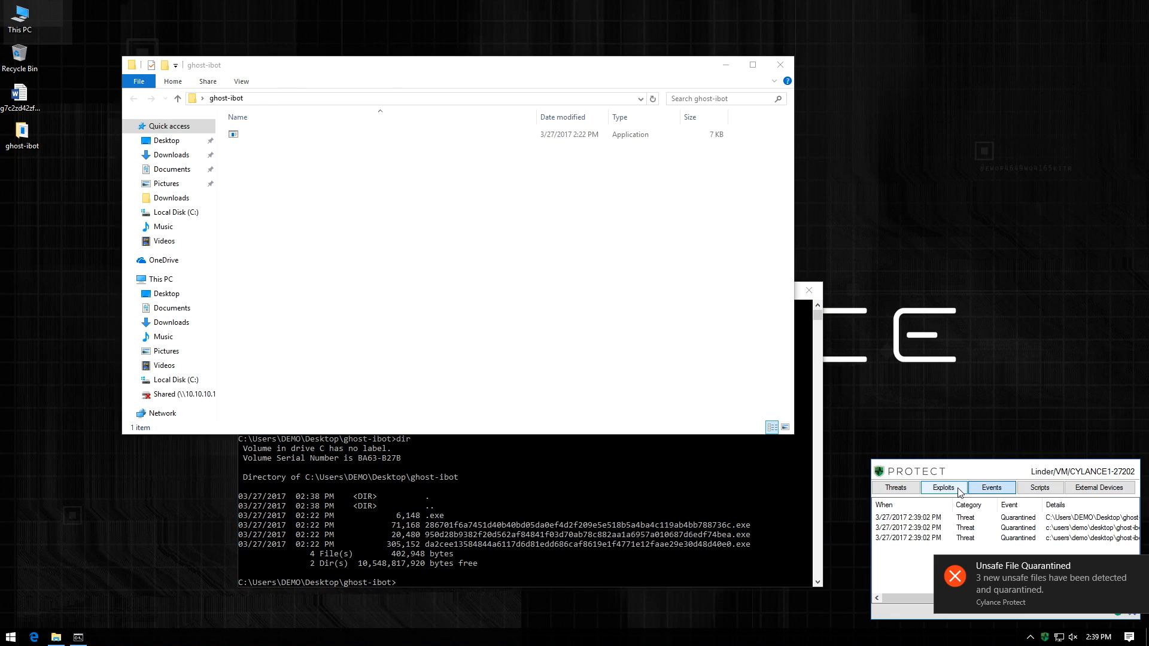
pyautogui.click(954, 576)
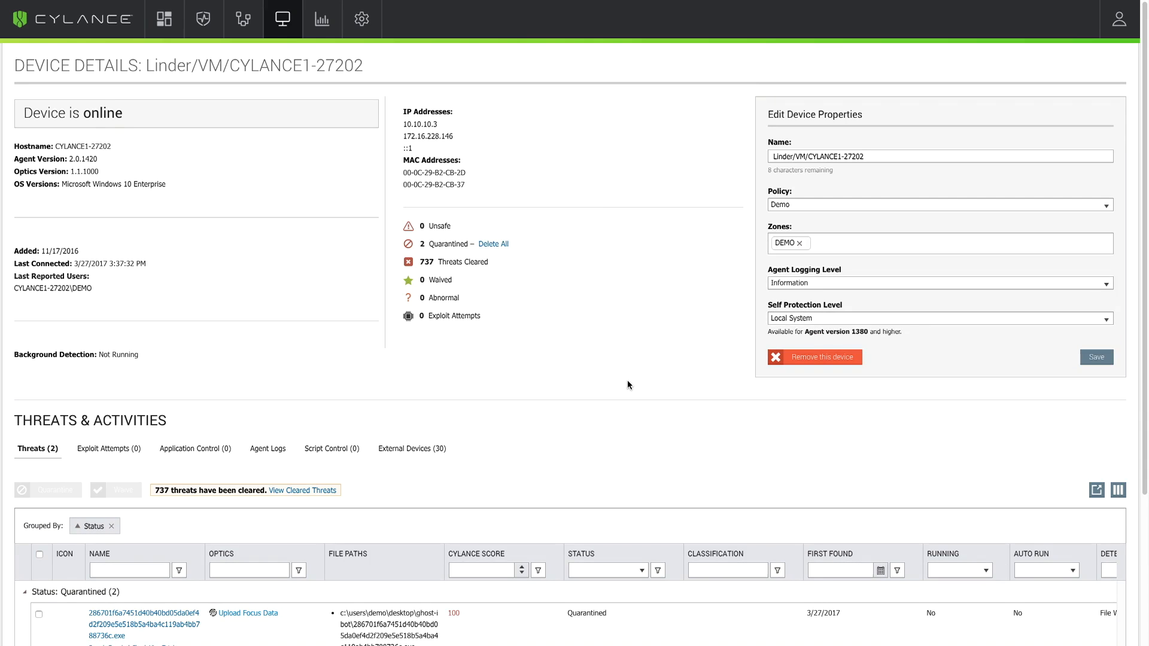
# - Upload and view focus data for the first ghost-ibot threat under Threats & Activities
pyautogui.scroll(-3)
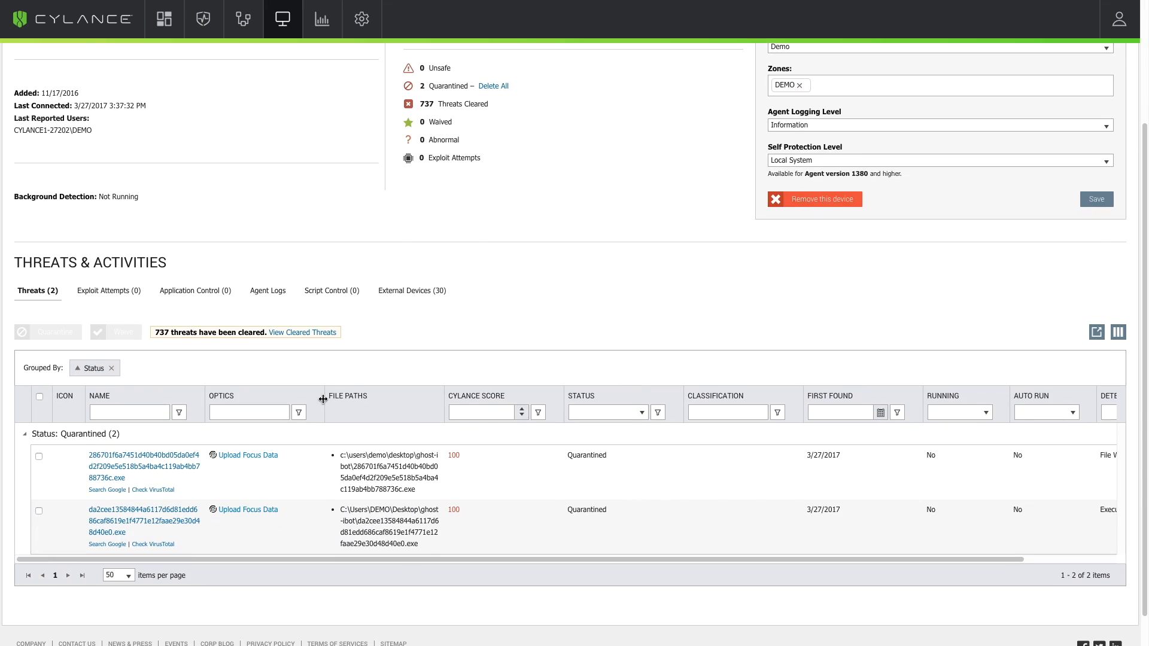
pyautogui.click(248, 455)
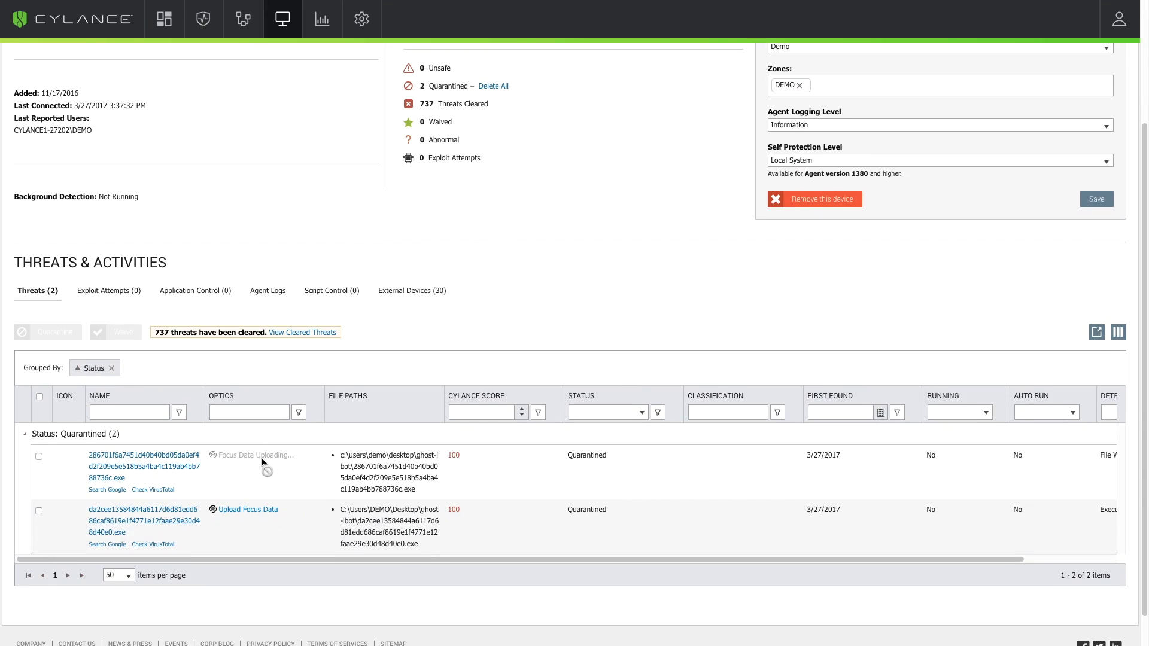
pyautogui.click(248, 510)
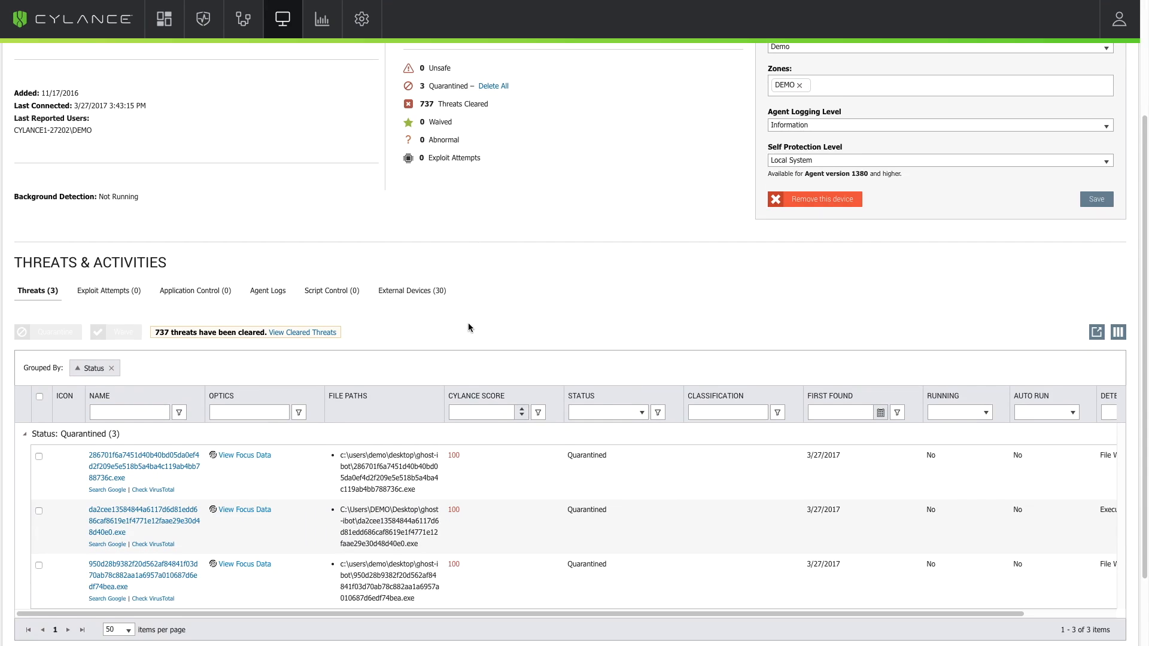
pyautogui.scroll(-3)
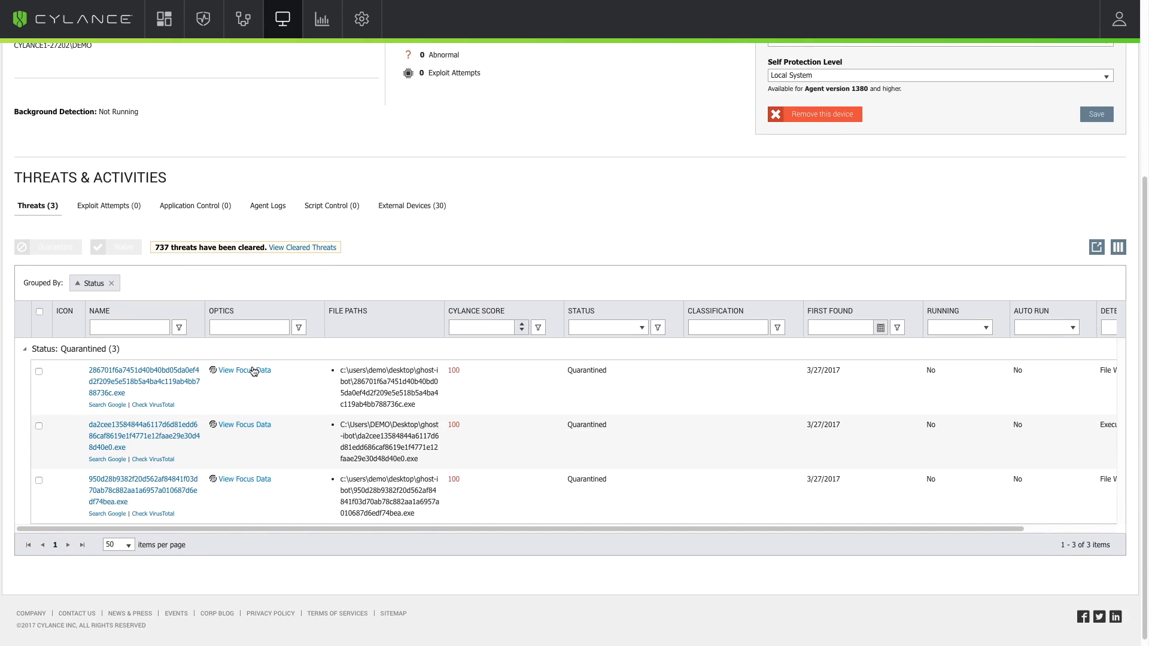
pyautogui.click(244, 370)
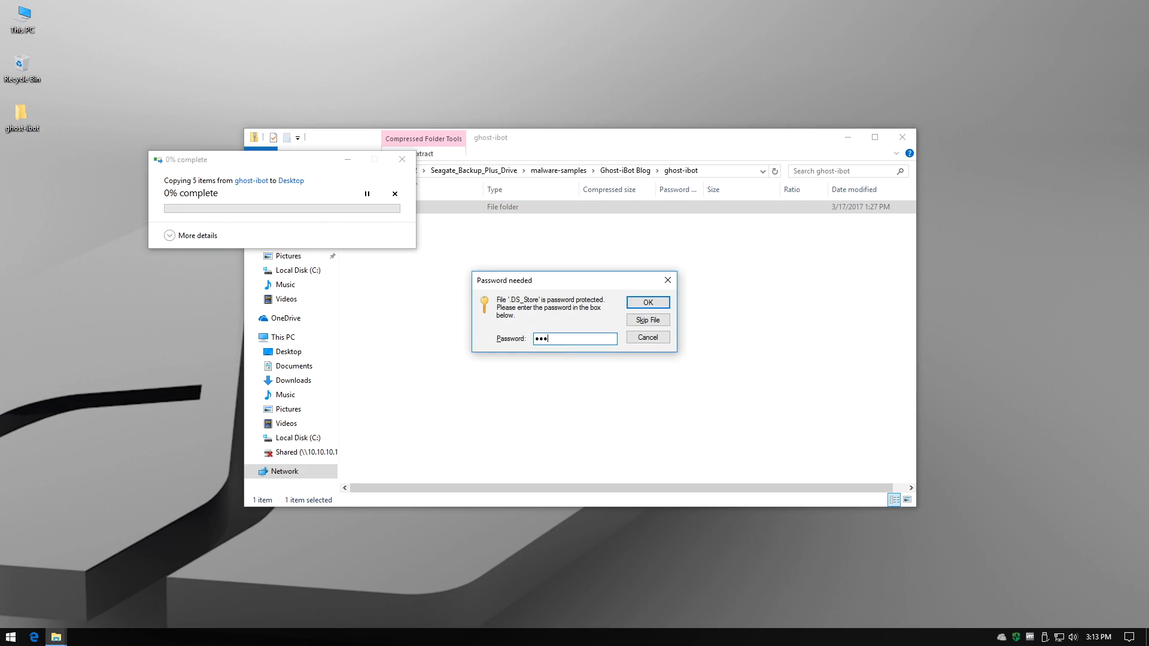
# - Confirm the archive password to extract the samples to the desktop and close the folder window
pyautogui.click(646, 301)
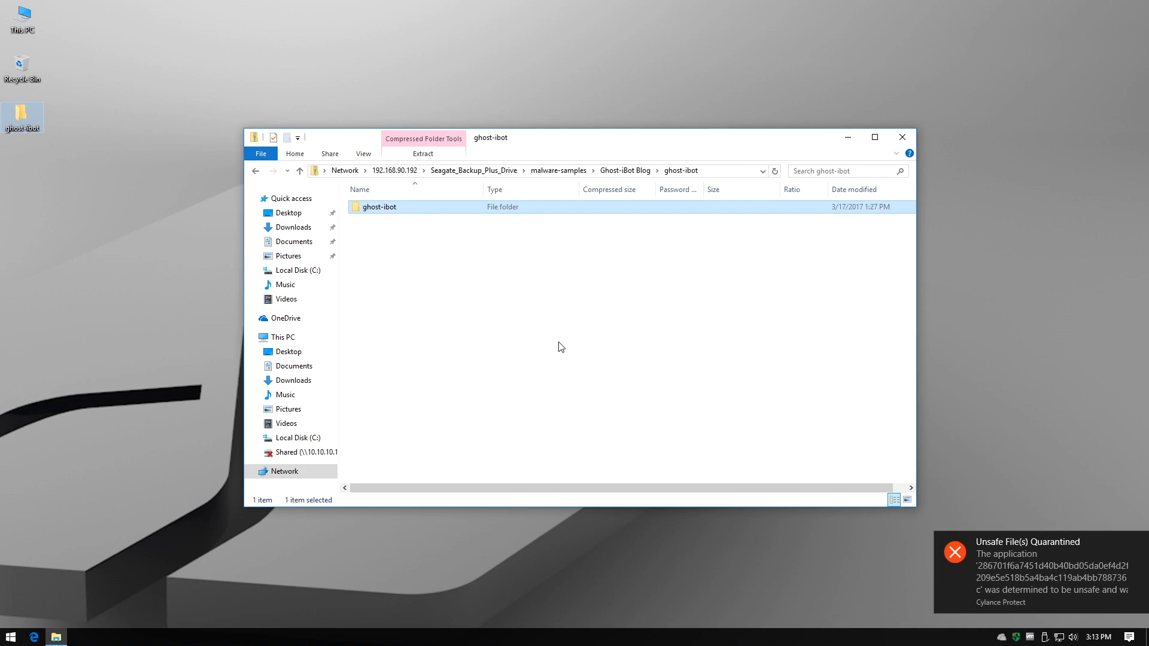
pyautogui.moveTo(650, 277)
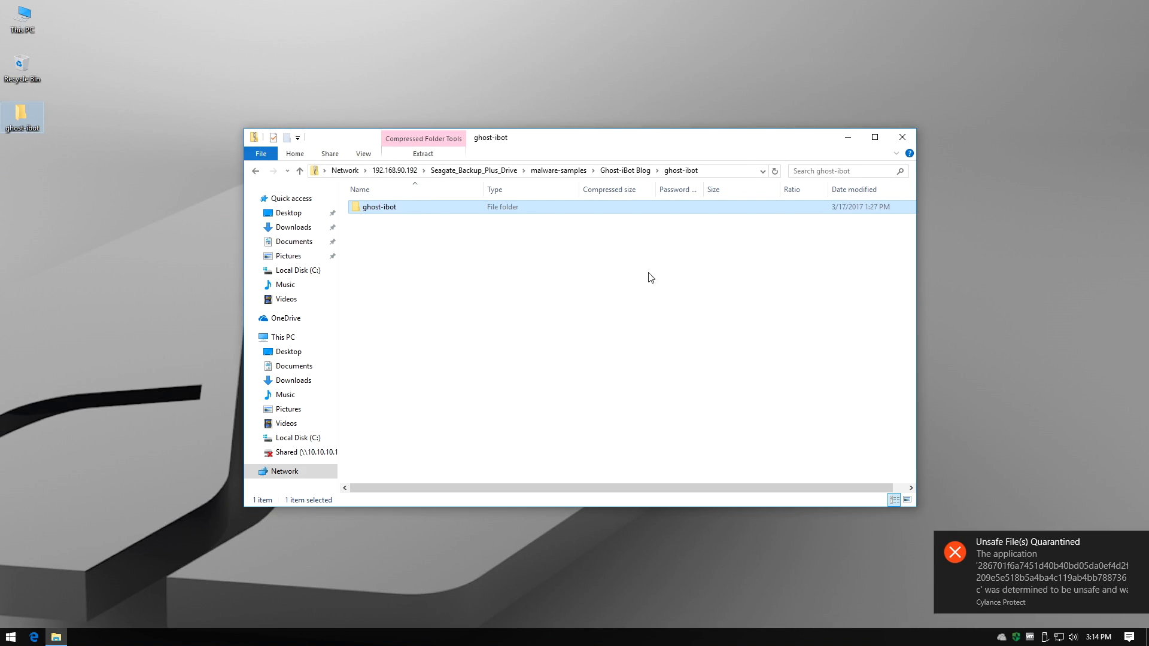
pyautogui.click(902, 136)
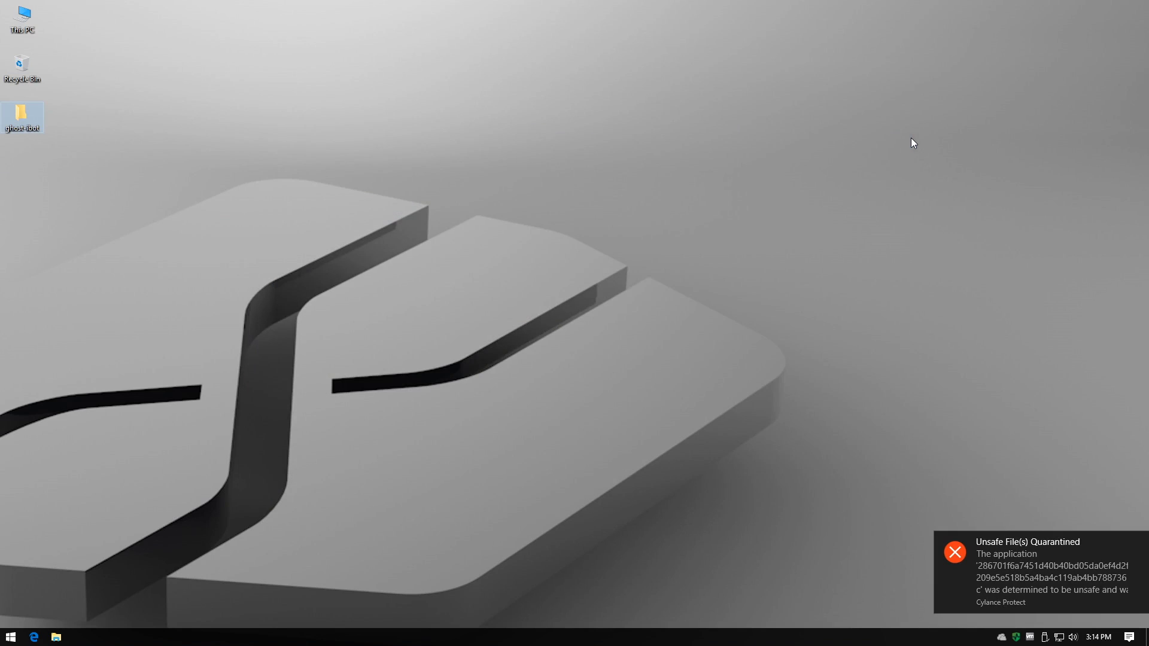
pyautogui.moveTo(1018, 638)
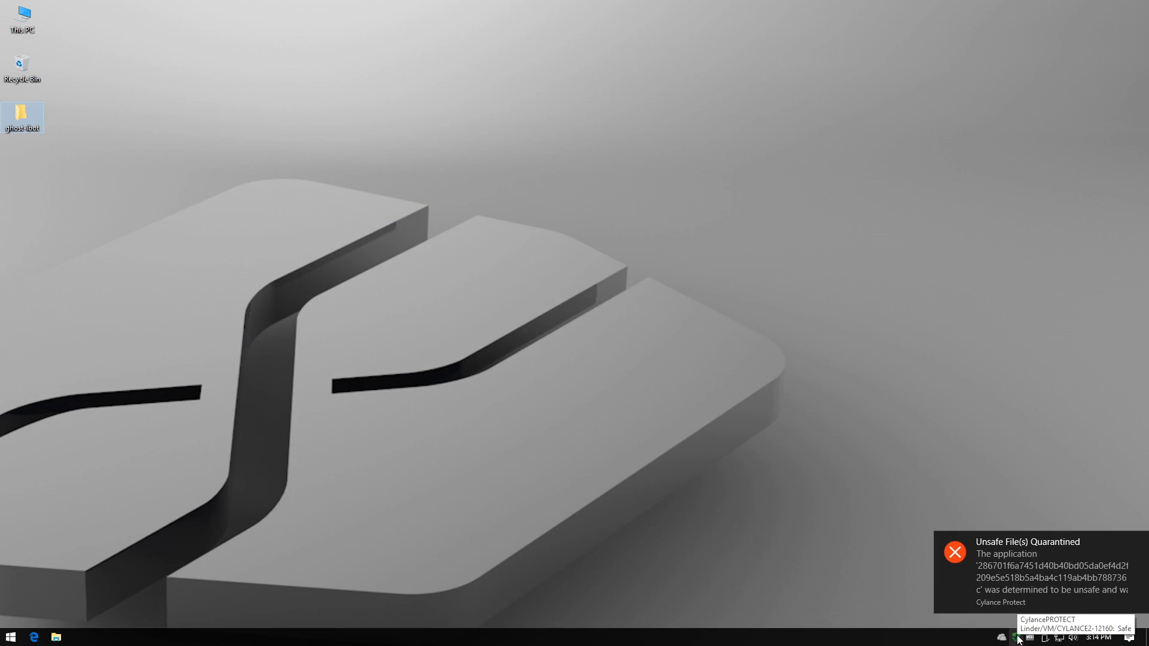
# - Show the agent's version 1.2.1320.56 details and dismiss the quarantine notification
pyautogui.click(1018, 638)
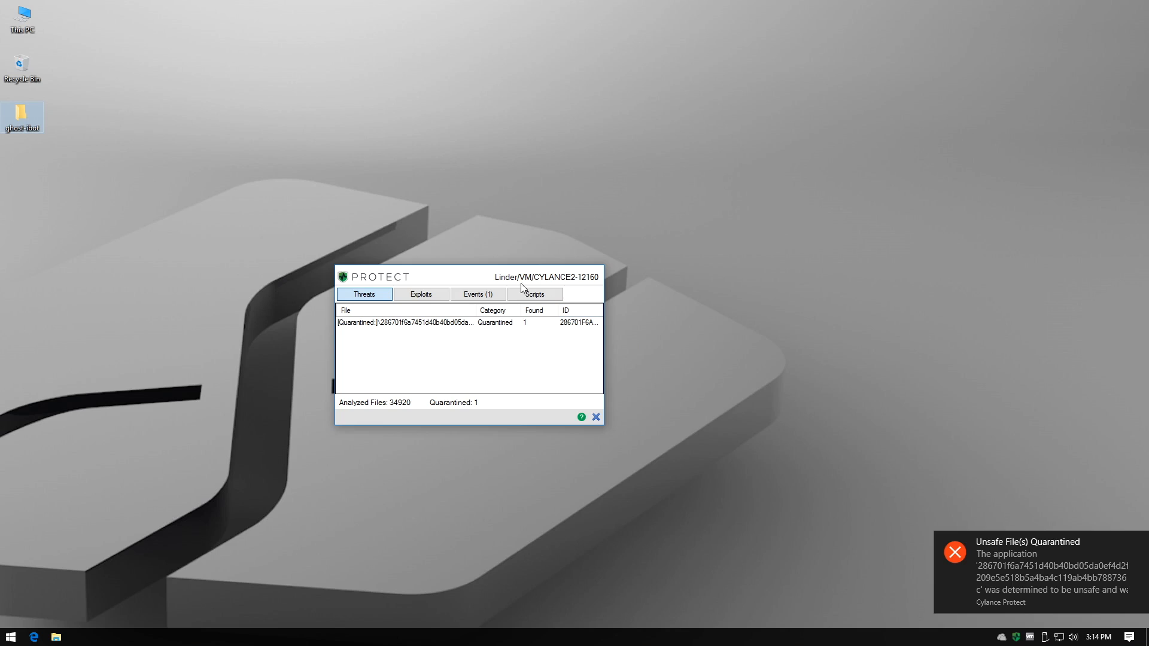
pyautogui.moveTo(1030, 604)
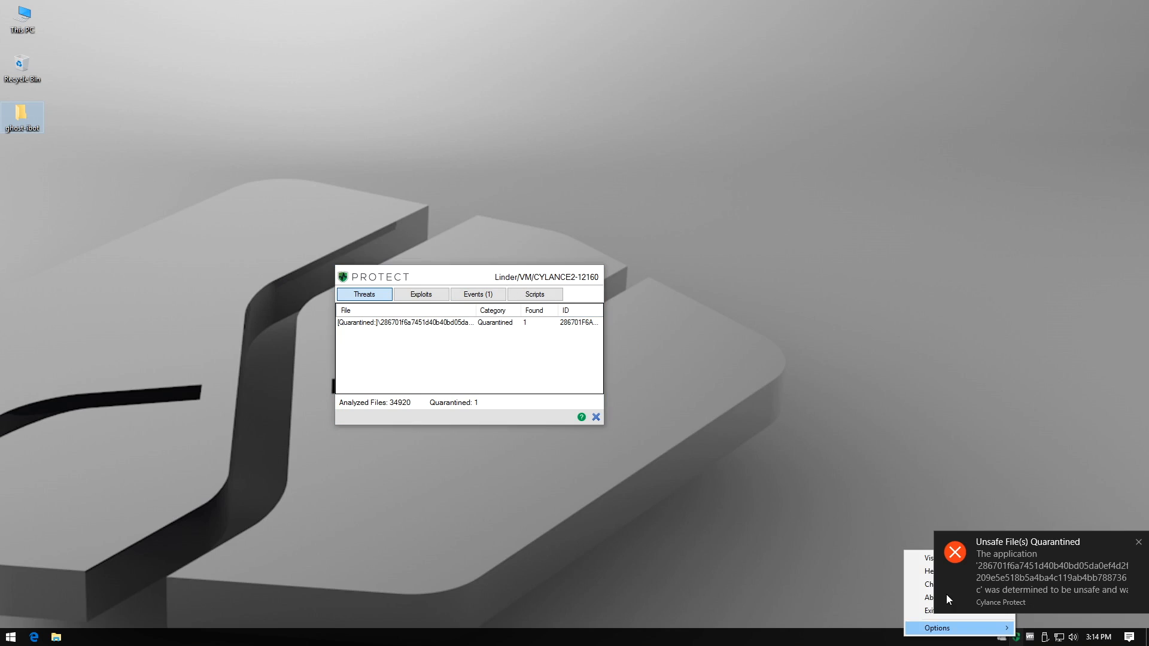
pyautogui.click(931, 597)
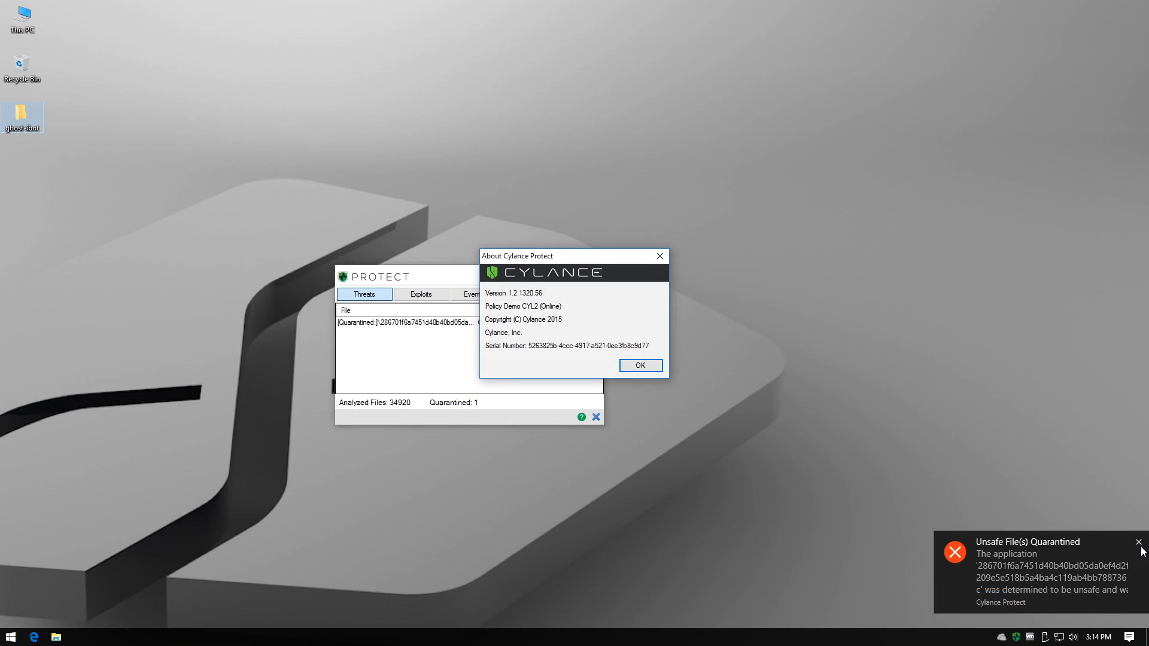
pyautogui.click(640, 366)
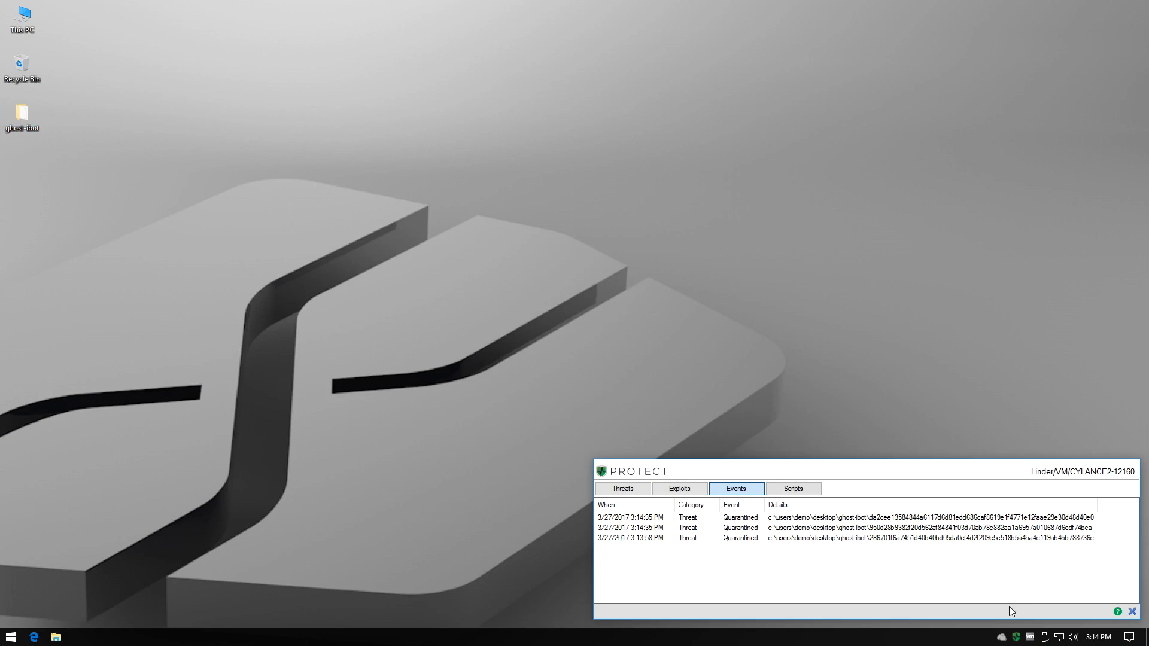
pyautogui.moveTo(1141, 616)
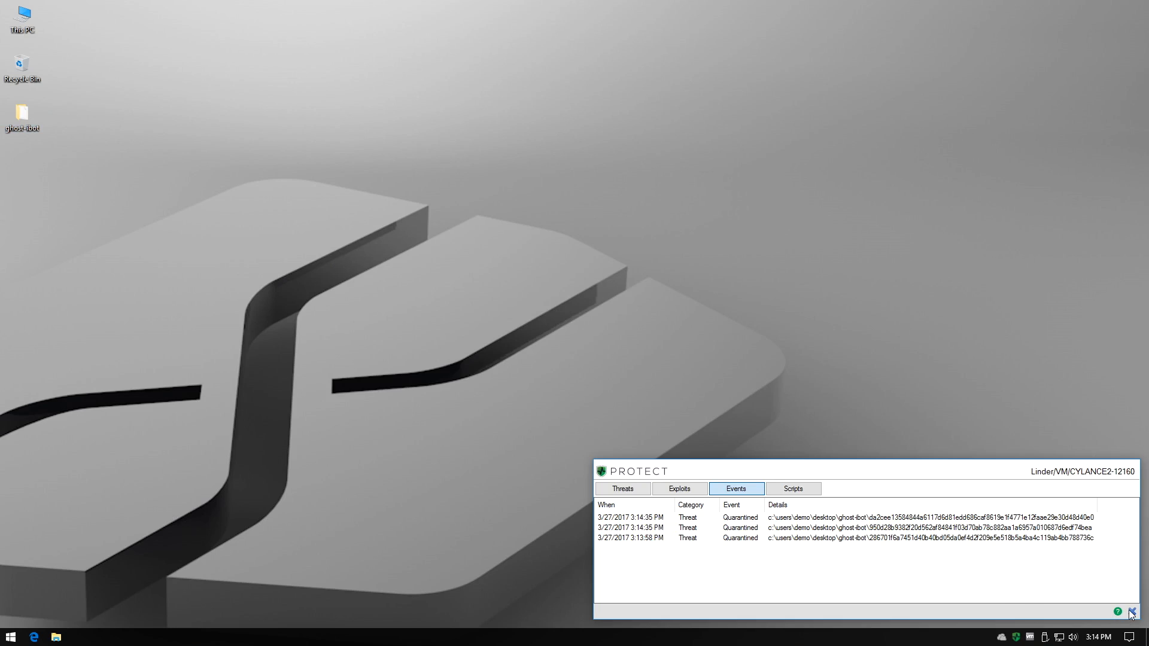